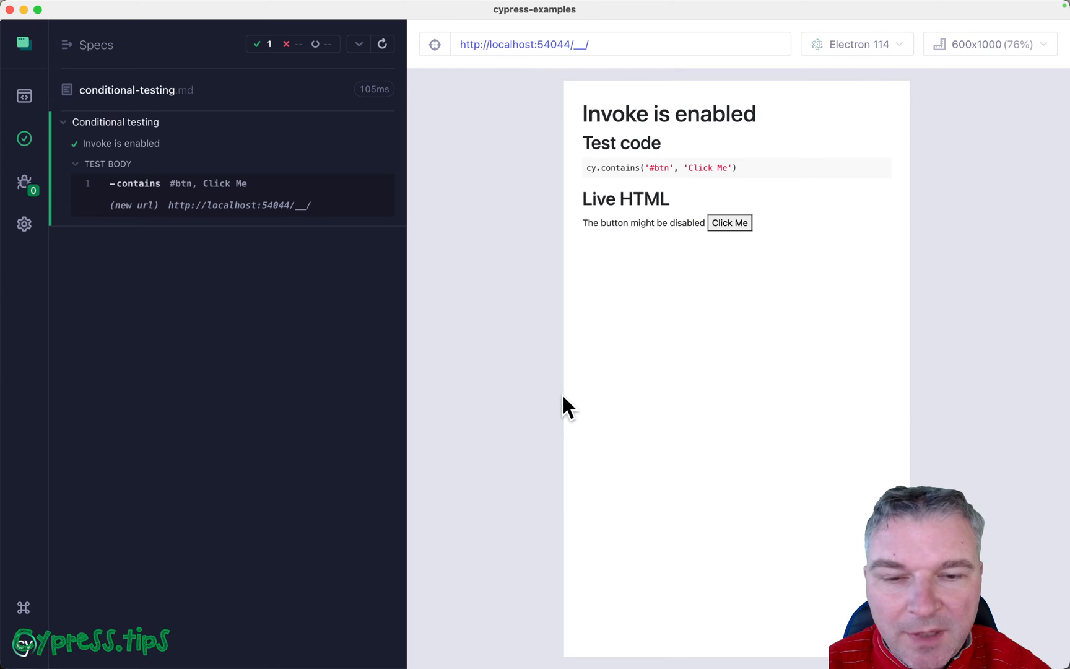
mouse_move(376, 362)
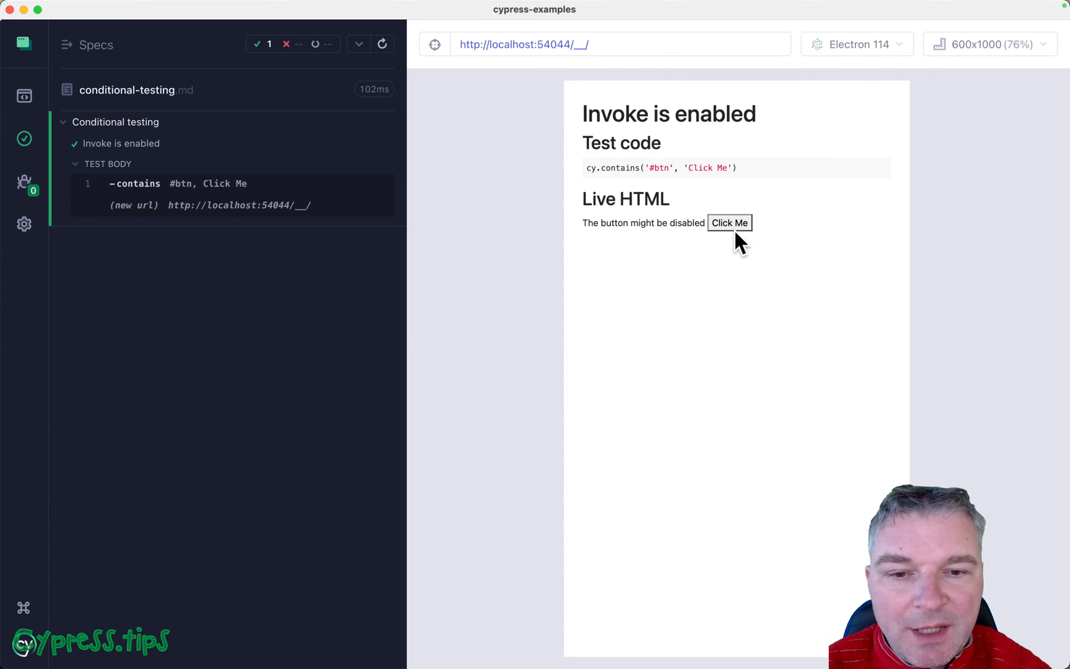
Click the live Click Me button in Cypress so it reads 'Clicked'
left_click(729, 222)
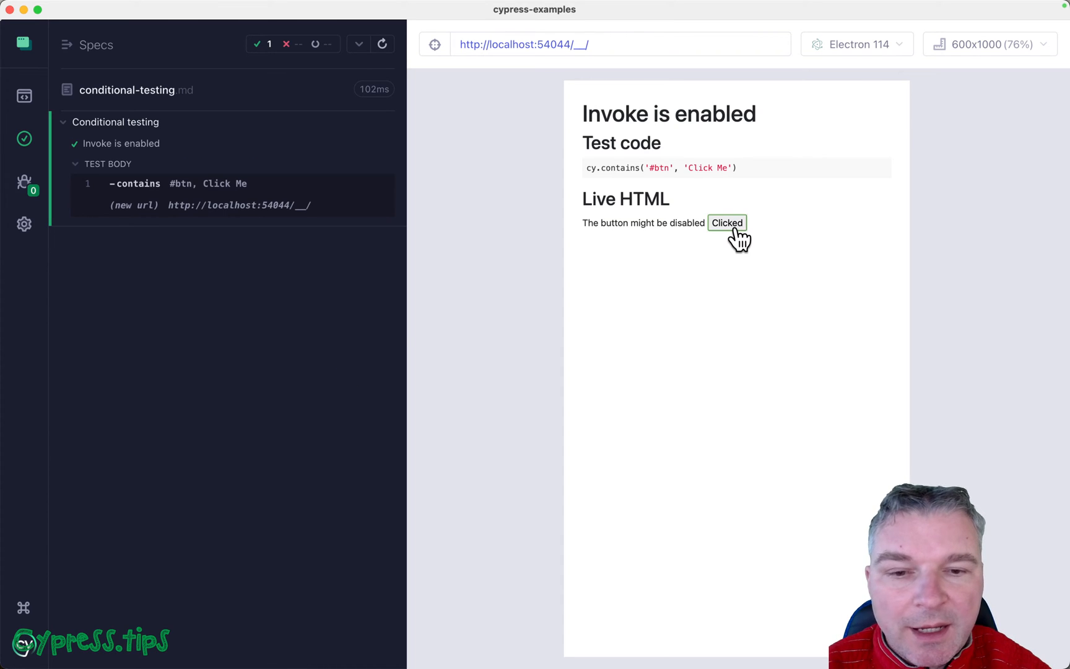
mouse_move(262, 314)
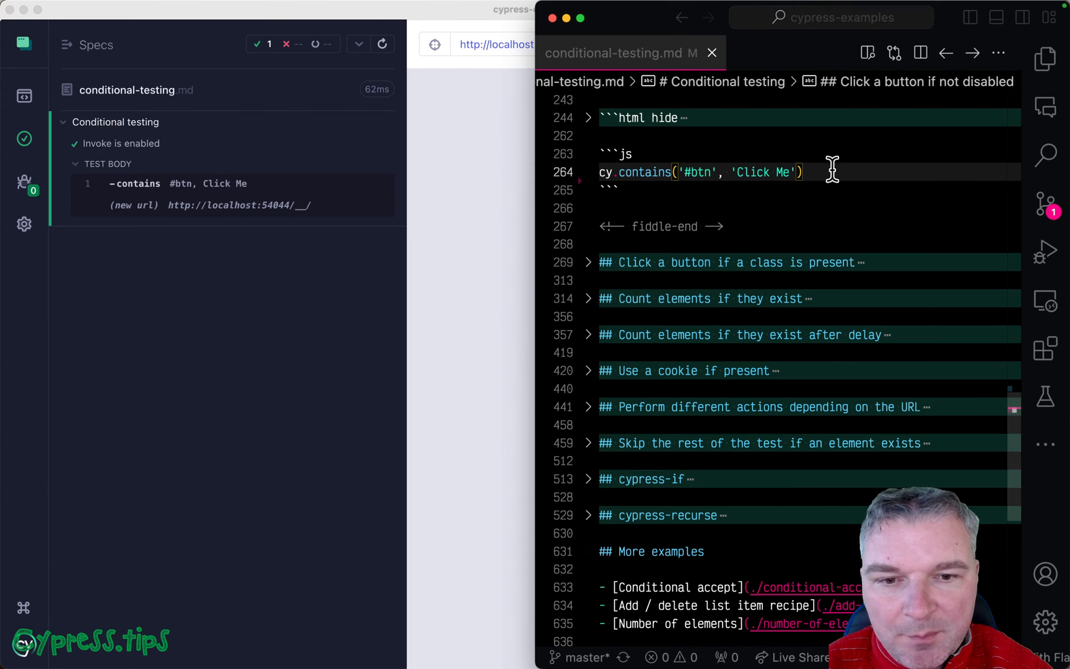
mouse_move(831, 167)
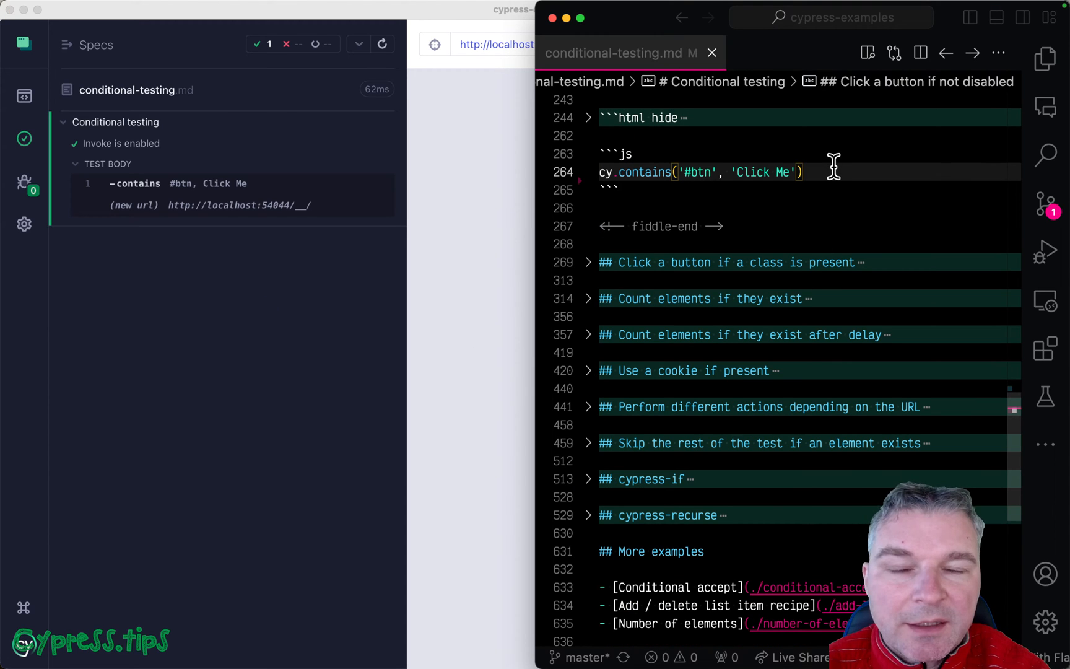
Chain .then($btn) after cy.contains with an if checking the button's disabled attribute
type(".")
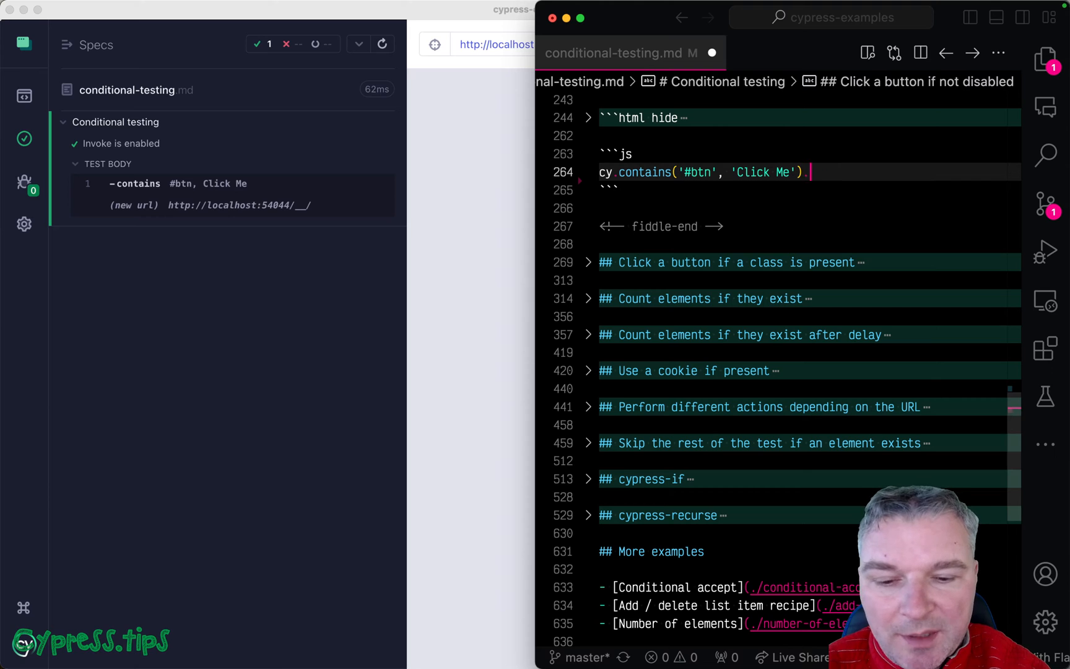
type(".then($btn => {")
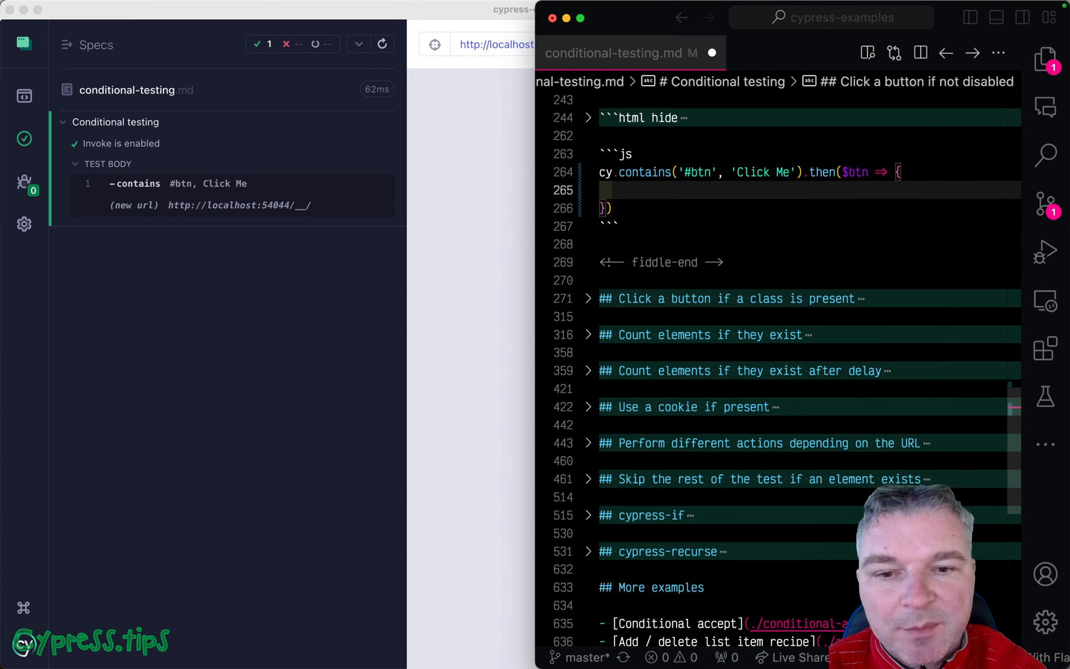
type("if ()")
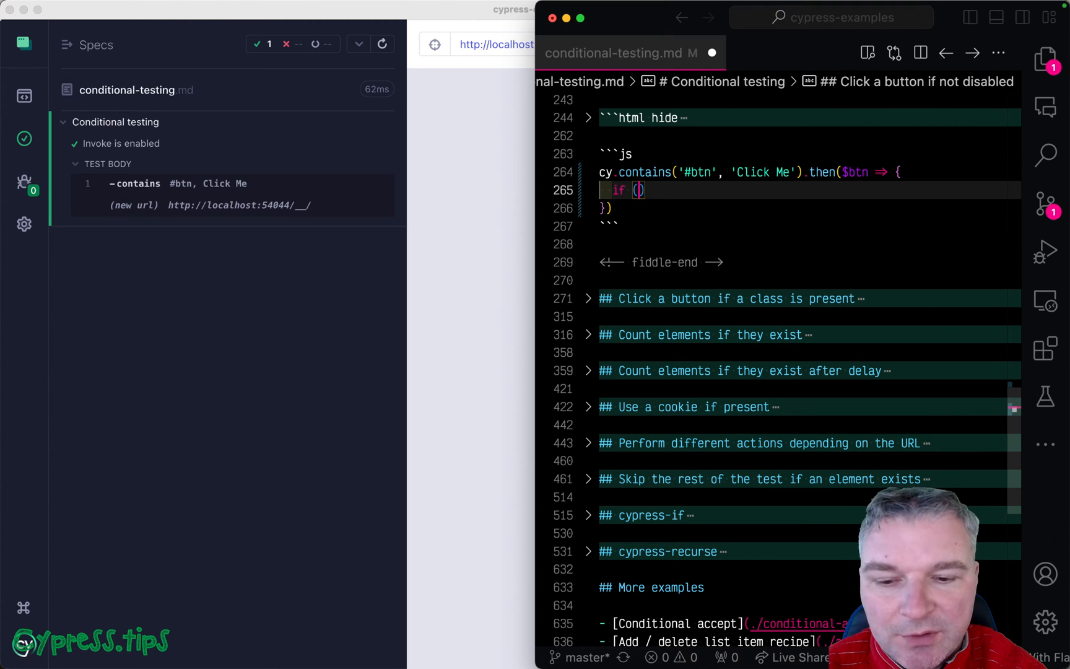
type("$btn.")
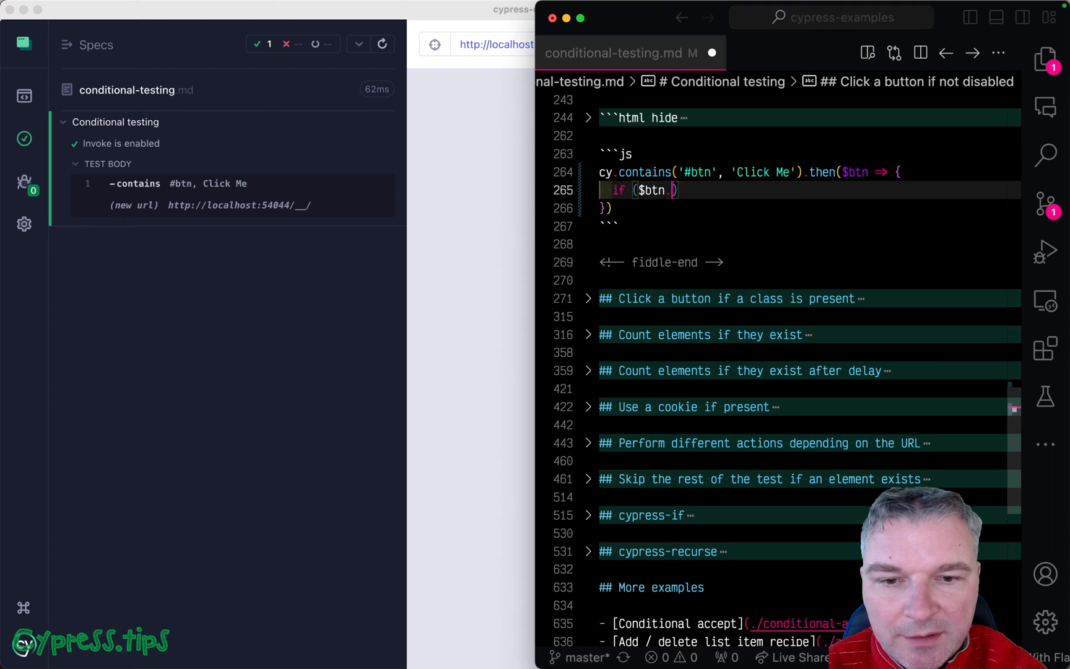
type("attr('disabled")
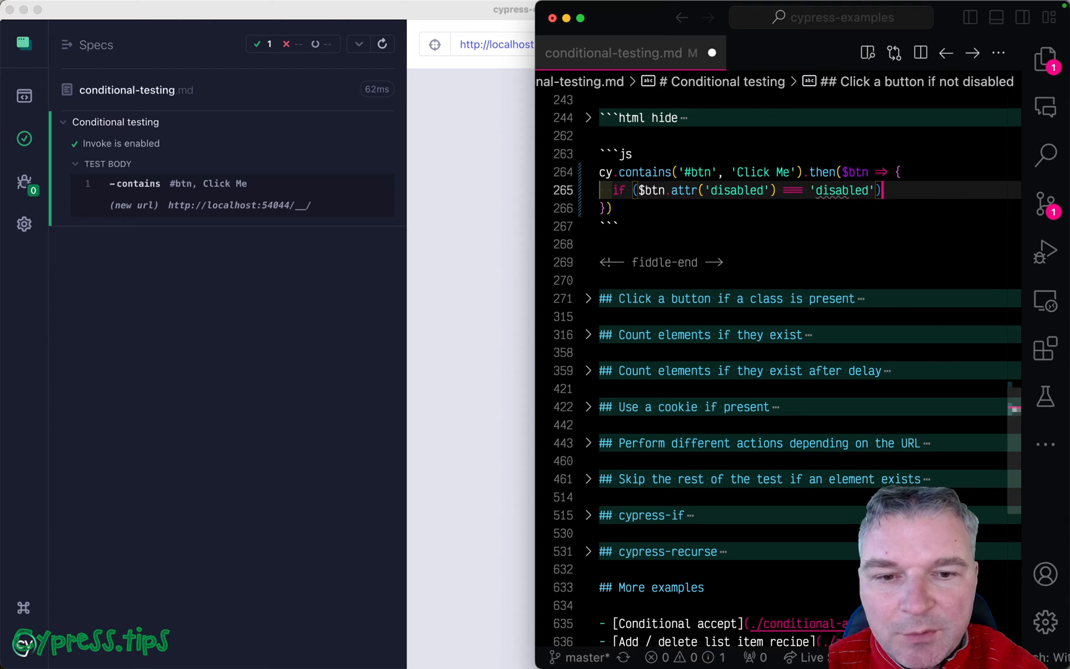
Log 'not clicking' when disabled, otherwise cy.wrap($btn).click()
type("cy.log()")
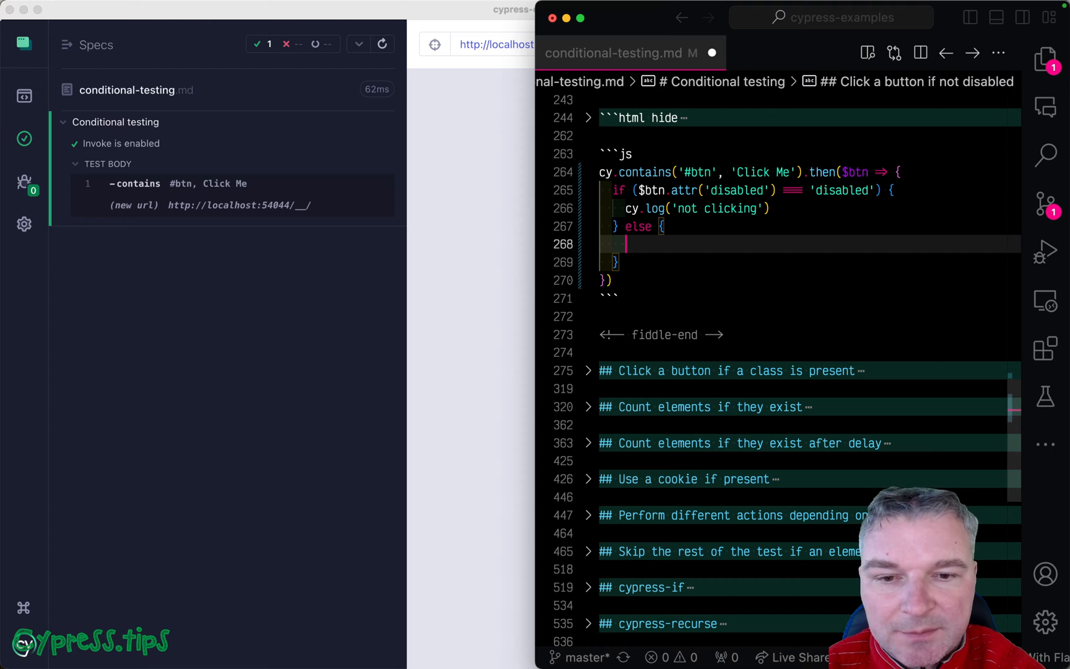
type("cy.wrap()")
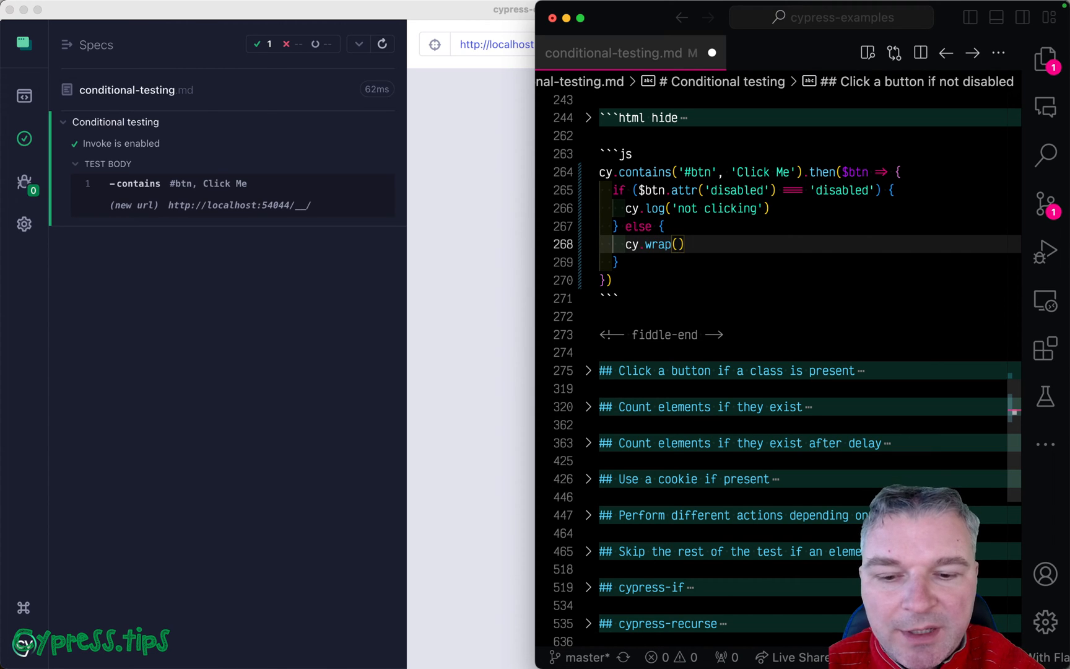
type("$btn).click(")
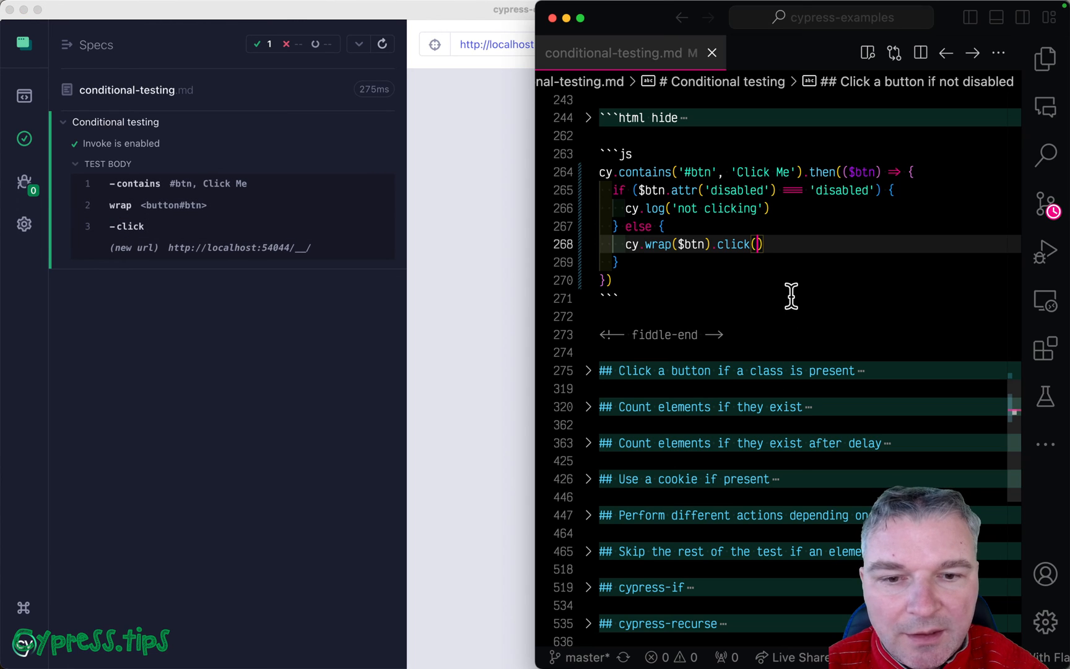
Make the else branch click the wrapped button and assert it has text 'Clicked'
type("cy.contains(")
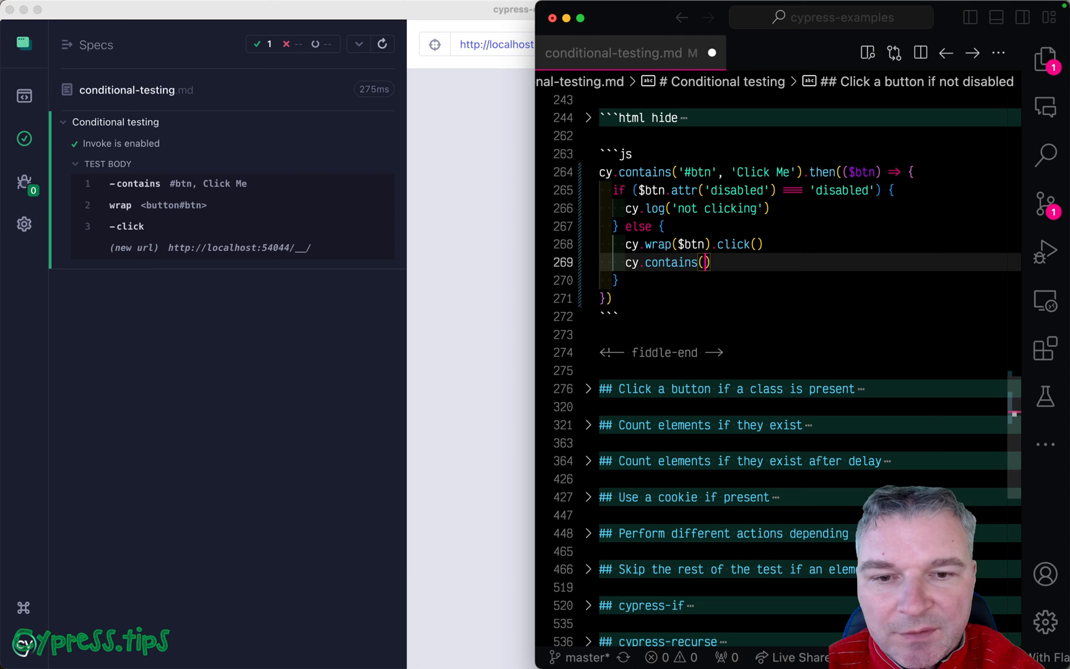
type("'#btn', 'Click'")
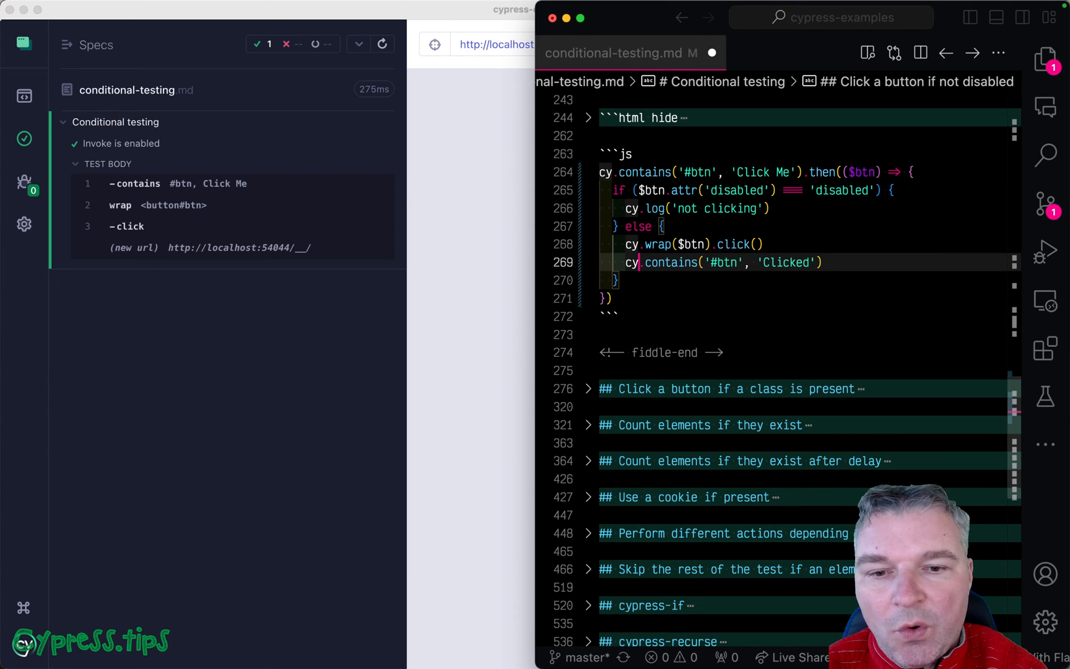
type(".should('have.text', '")
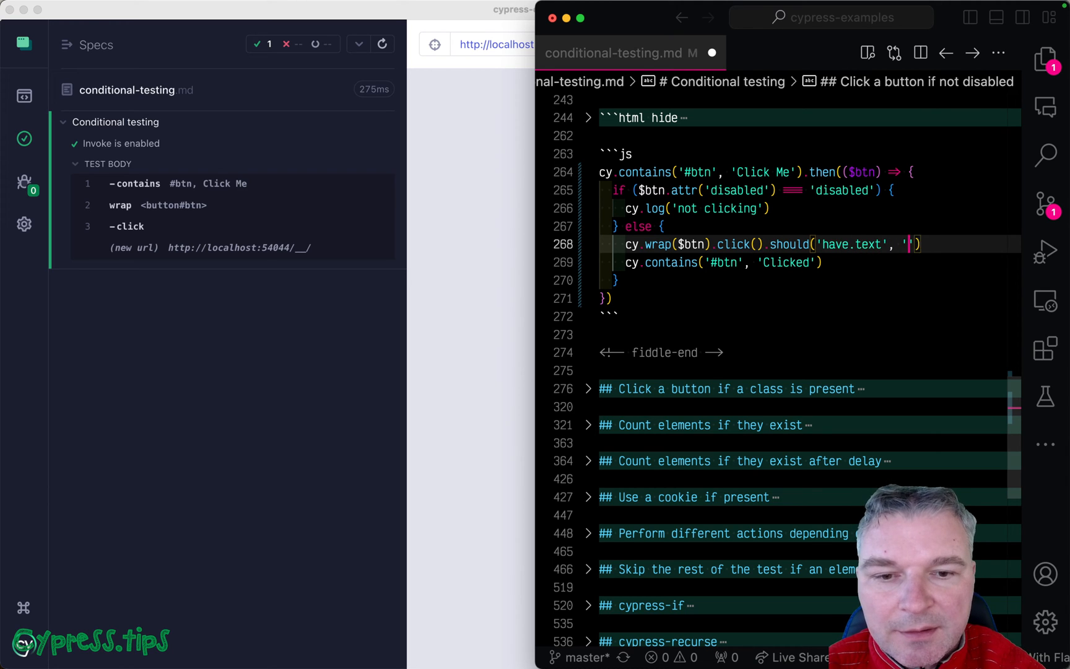
type("Clicked")
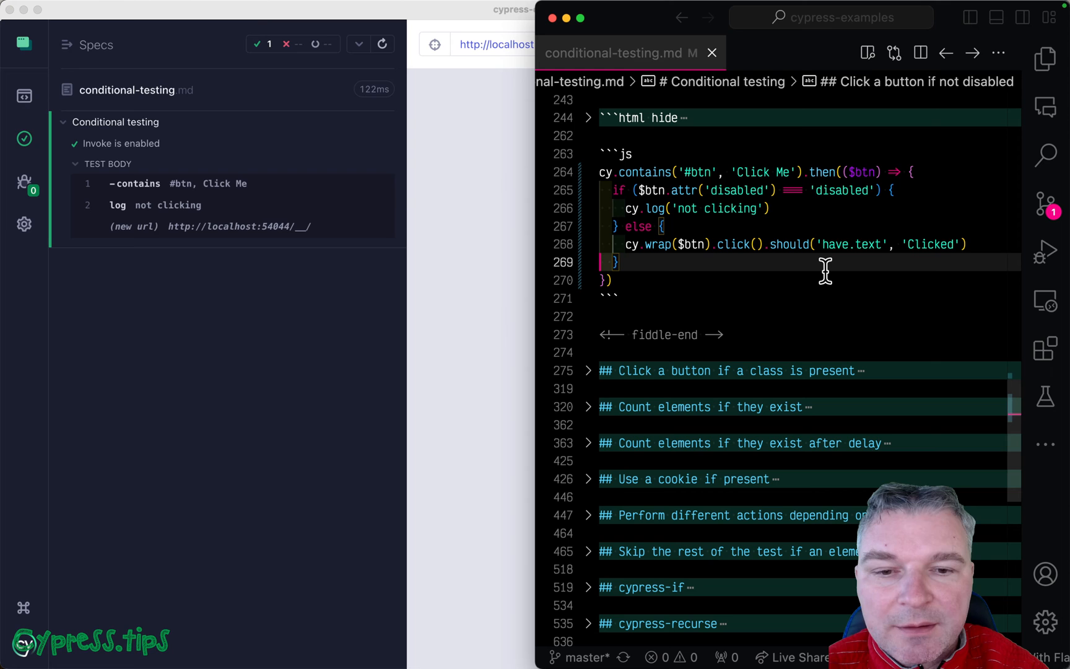
Switch the condition to $btn.is(':enabled'), swapping the click and log branches
type("is")
key("enter")
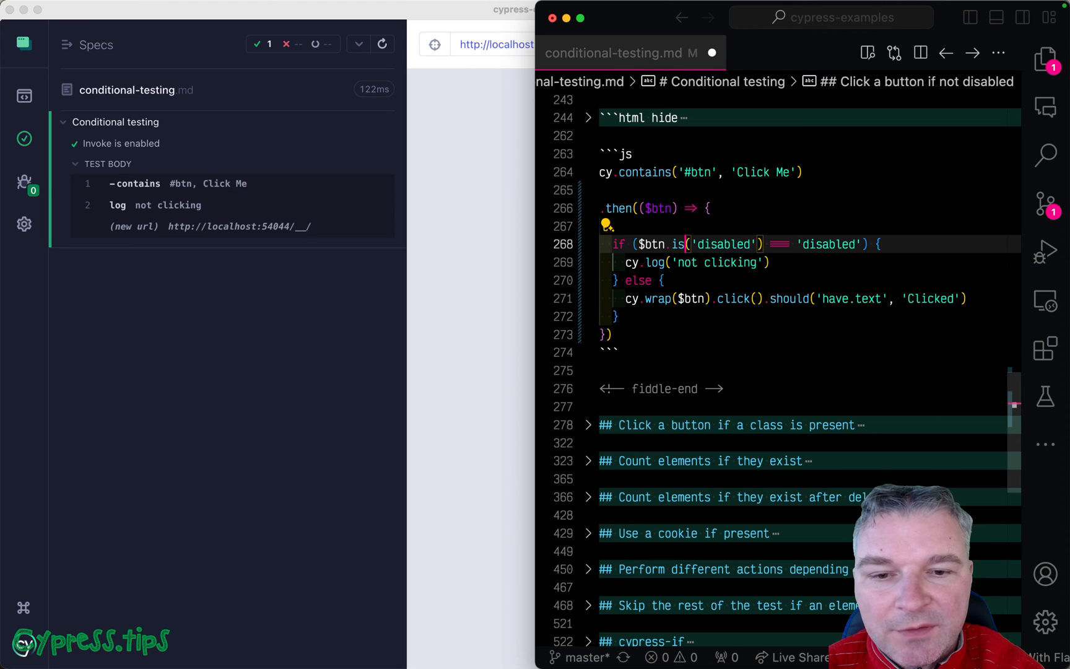
type(":enable")
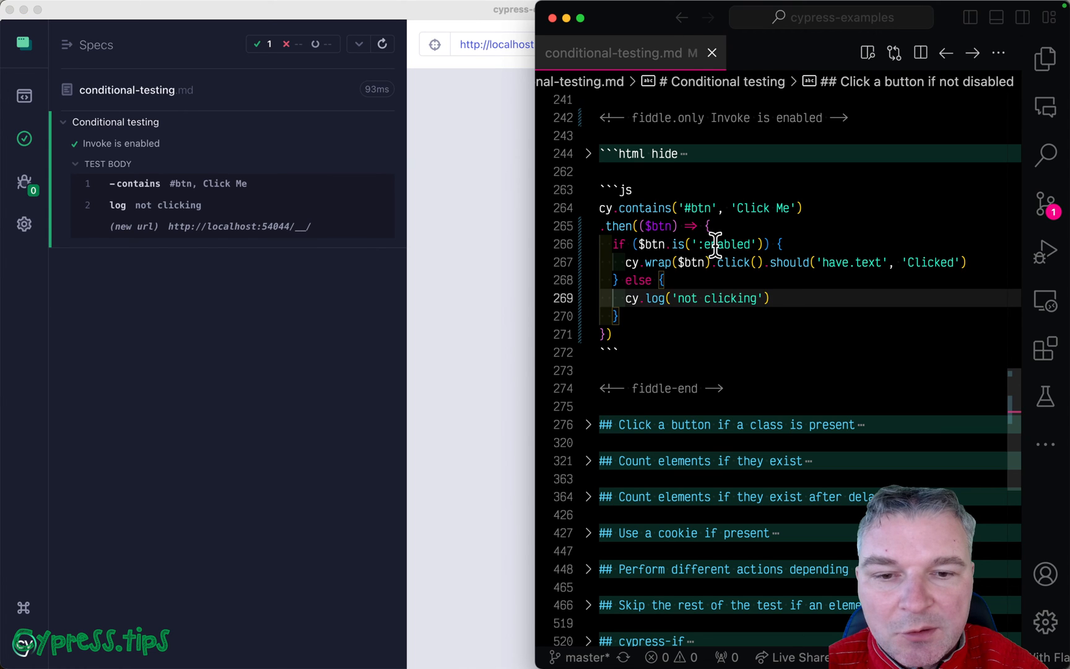
left_click(716, 245)
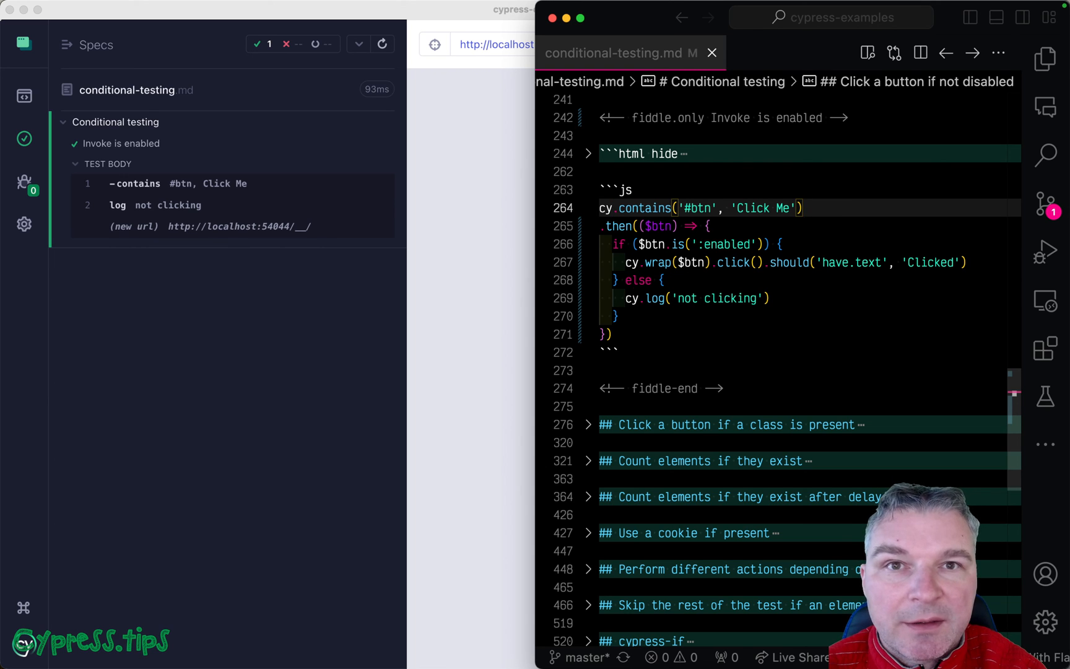
Insert .invoke('is', ':enabled') before .then and branch on the enabled result
type(".invoke('is',")
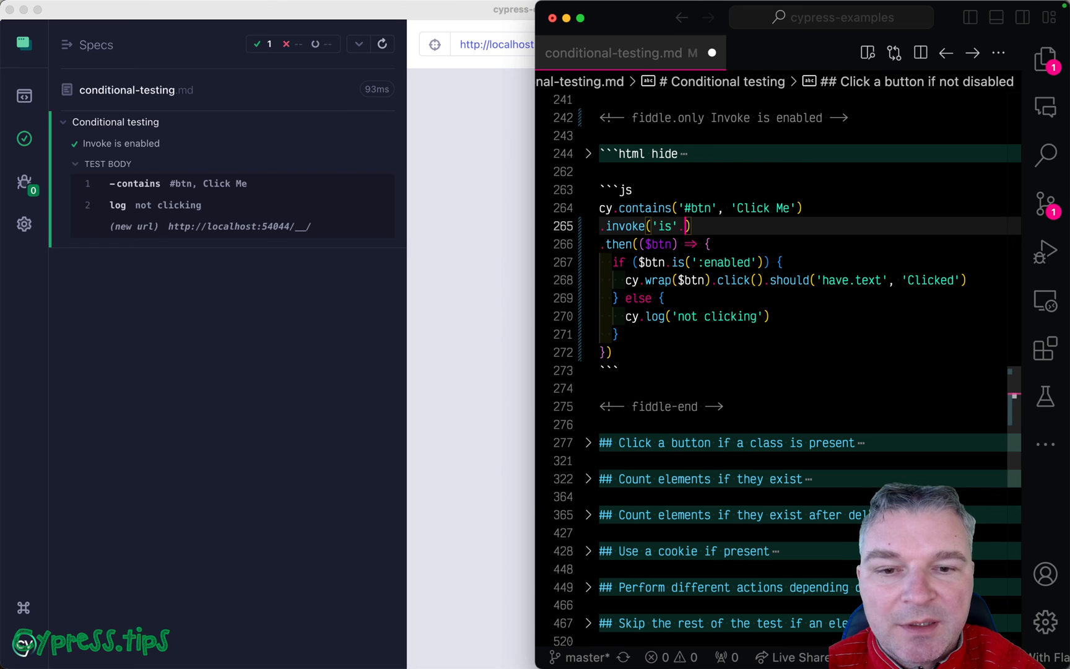
type(":enabled'")
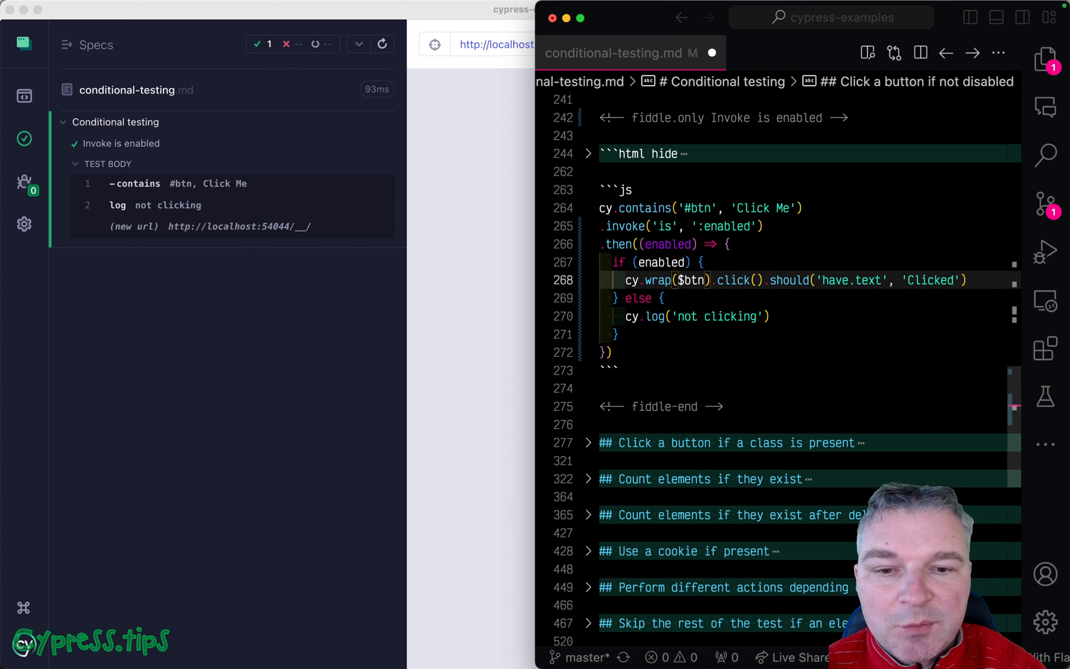
left_click(682, 226)
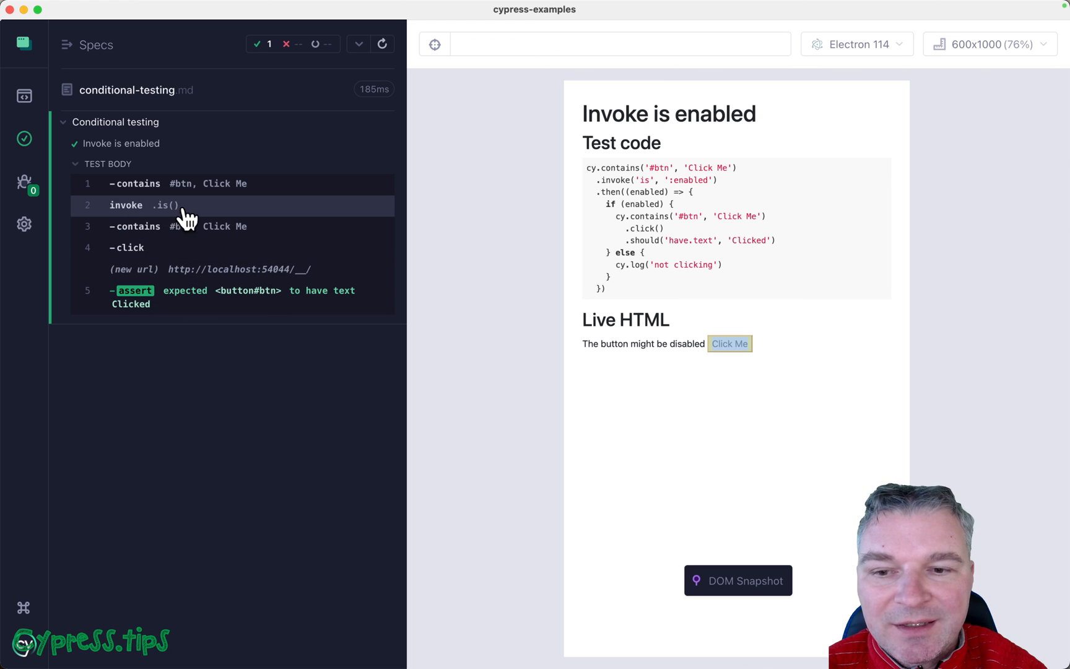
mouse_move(310, 215)
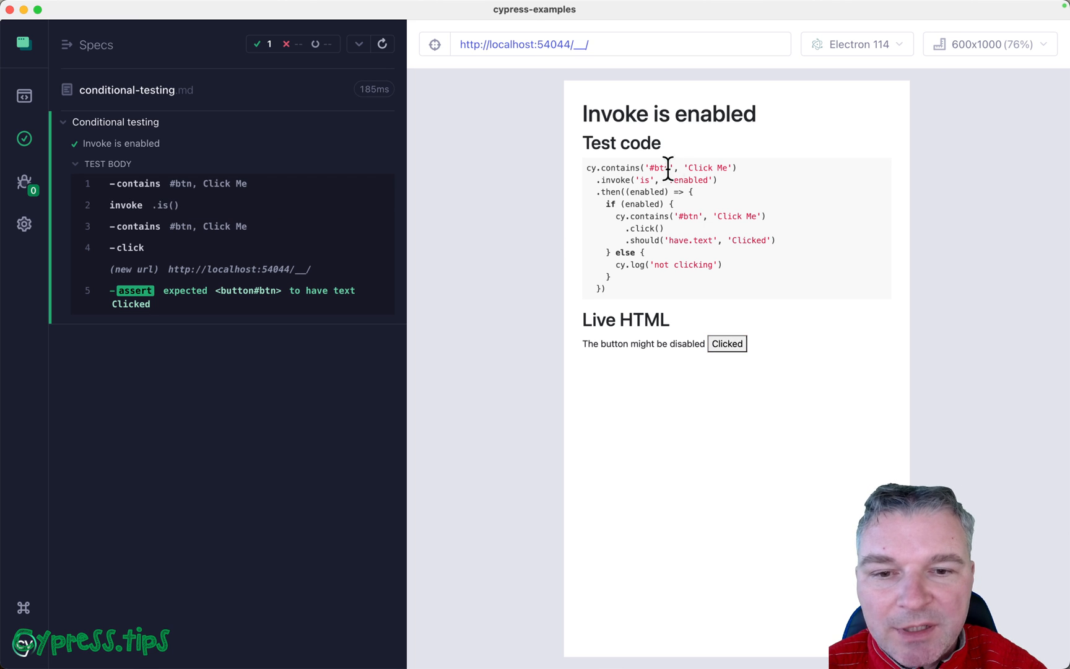
mouse_move(682, 305)
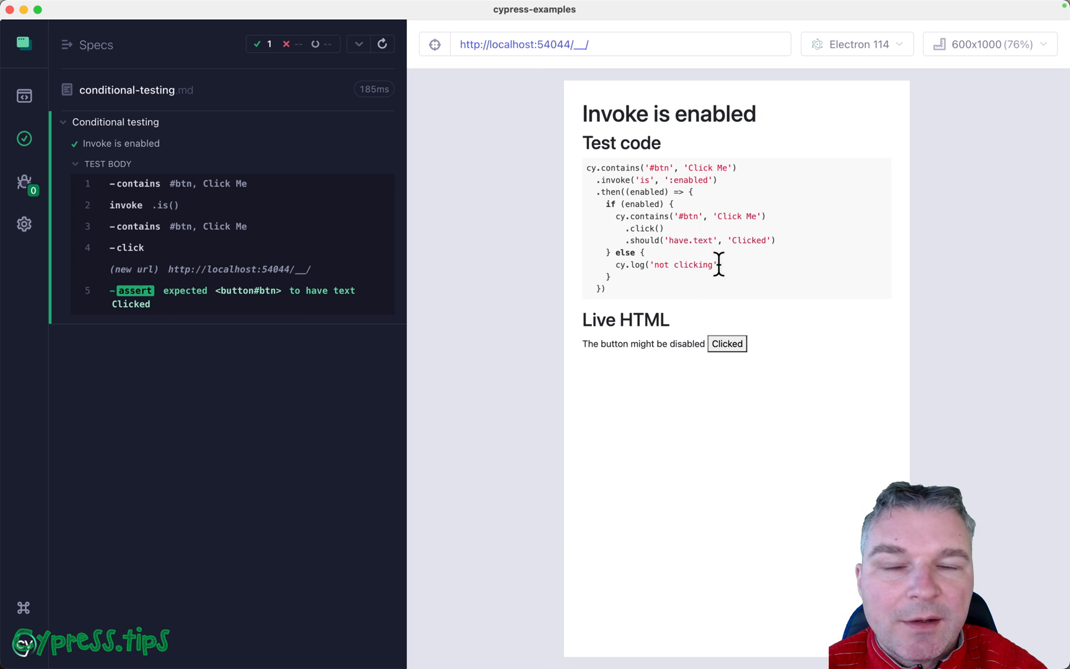
mouse_move(723, 312)
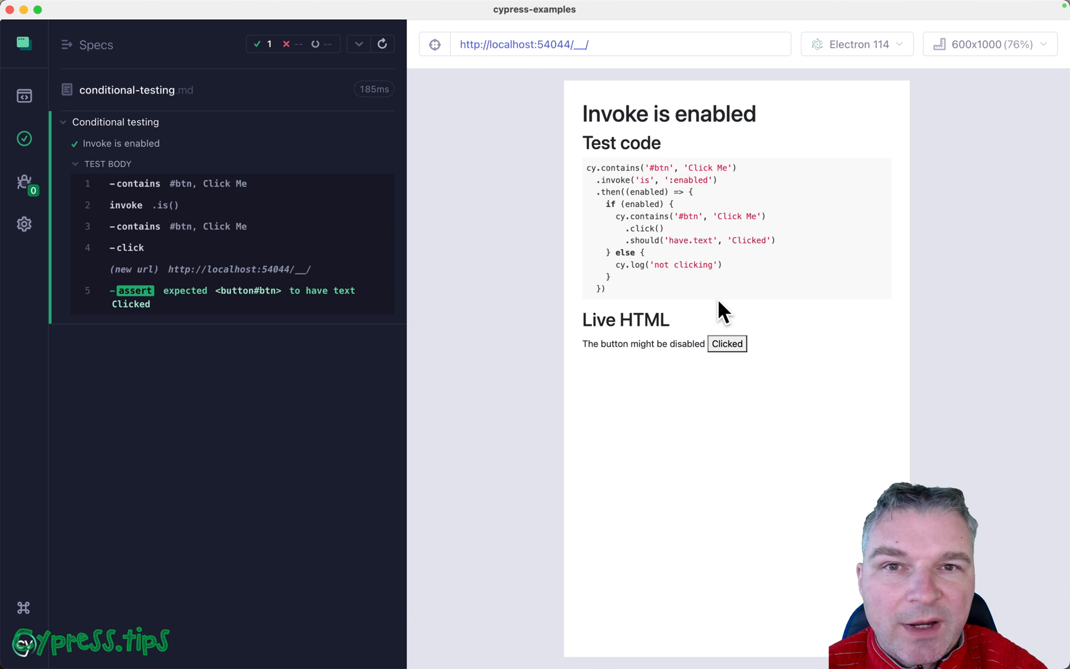